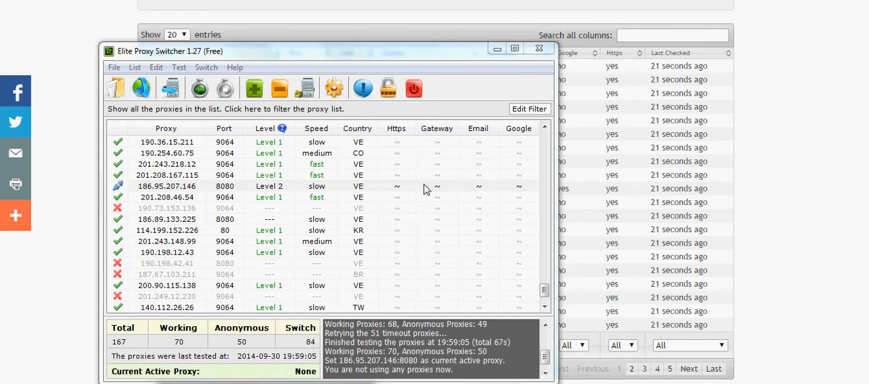
pyautogui.moveTo(440, 184)
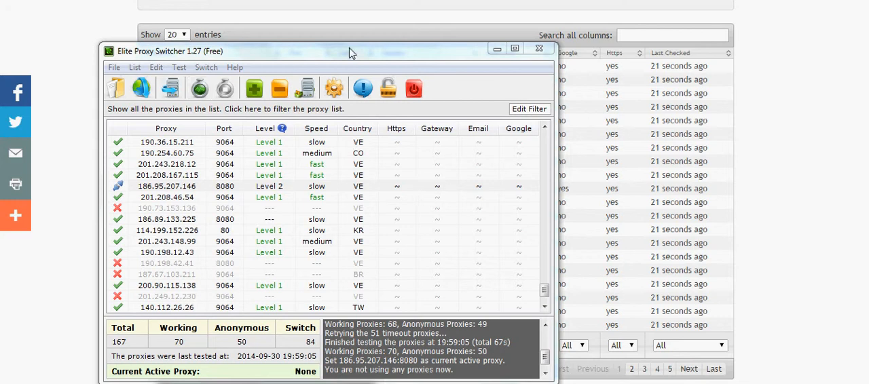
pyautogui.moveTo(344, 161)
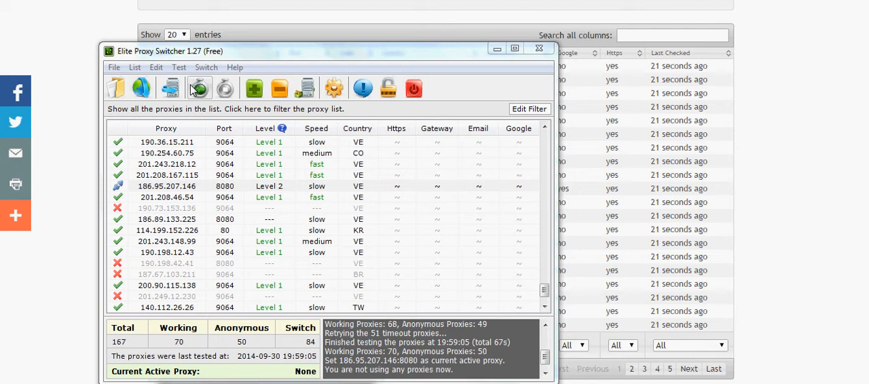
# Minimize the proxy switcher and copy the 20 proxy rows from free-proxy-list.net.
pyautogui.click(539, 48)
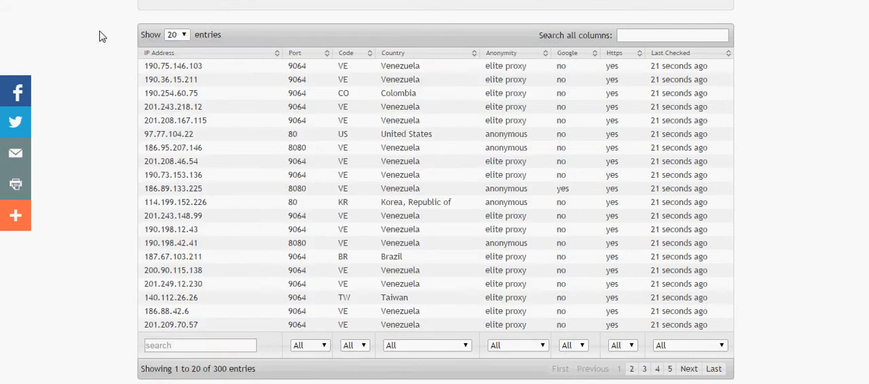
pyautogui.moveTo(251, 263)
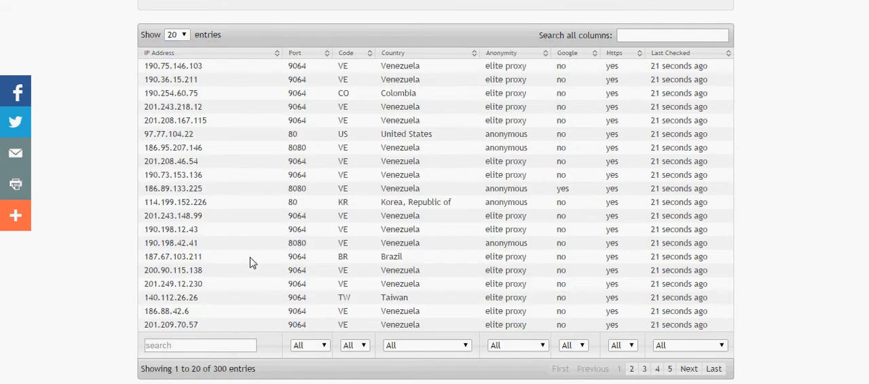
pyautogui.moveTo(339, 376)
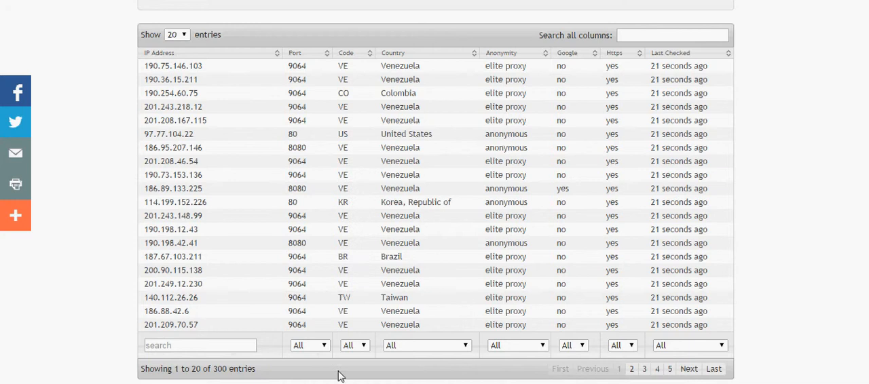
pyautogui.moveTo(631, 369)
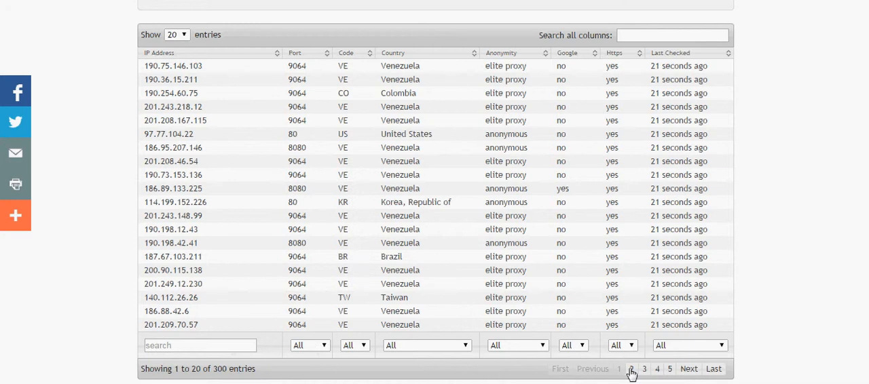
pyautogui.moveTo(657, 372)
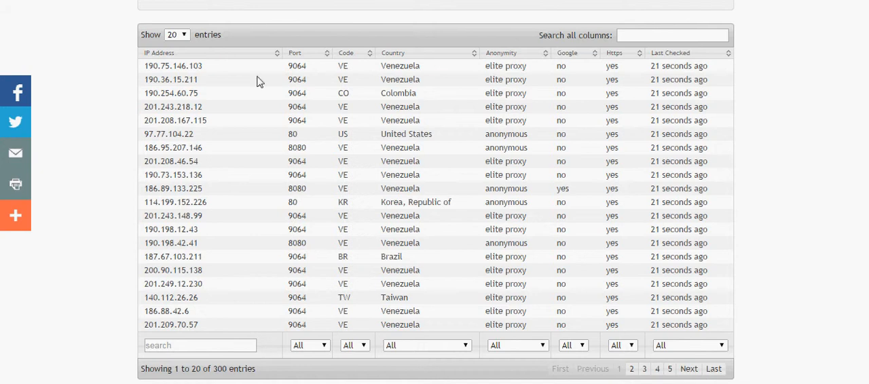
pyautogui.moveTo(143, 69)
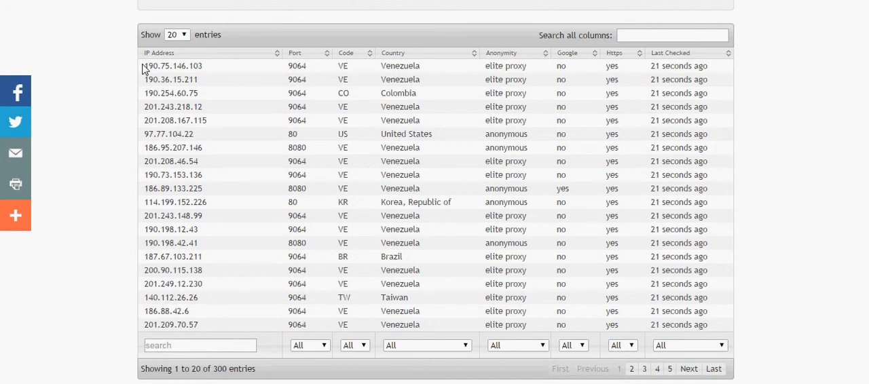
pyautogui.moveTo(143, 61); pyautogui.dragTo(618, 299)
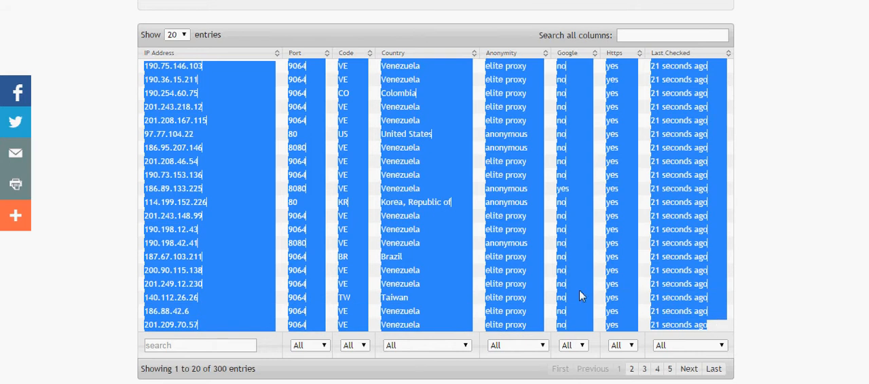
pyautogui.rightClick(580, 297)
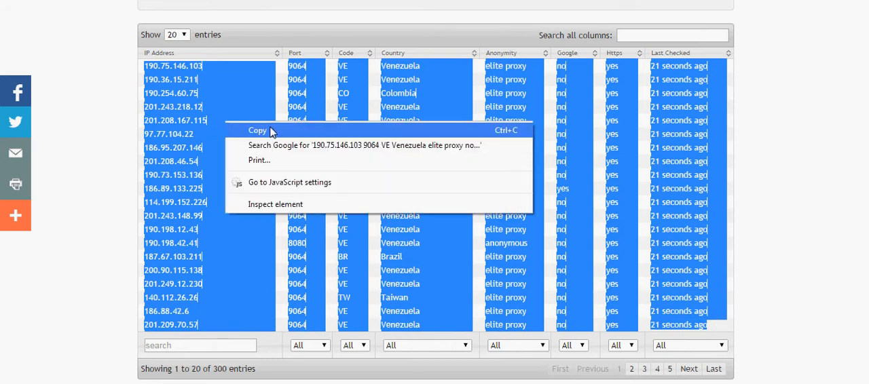
pyautogui.moveTo(210, 279)
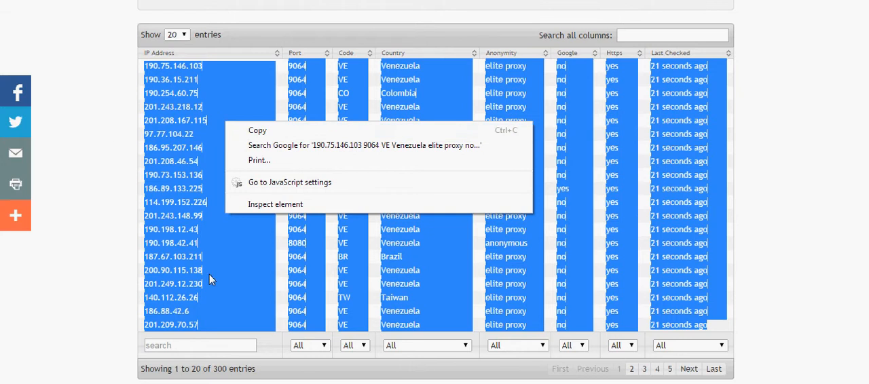
pyautogui.moveTo(100, 293)
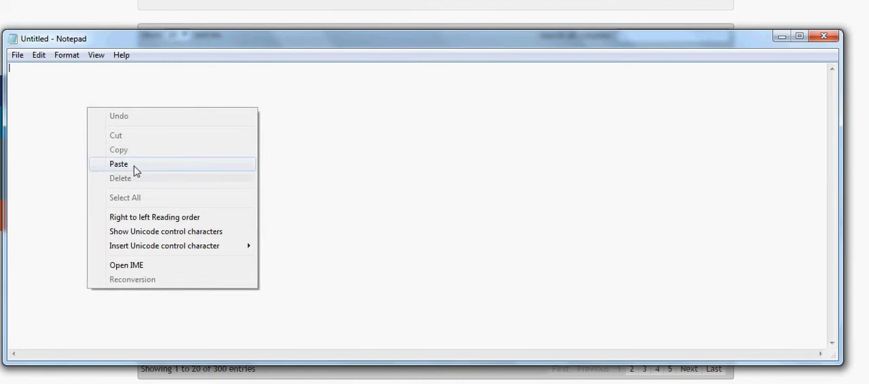
# Paste the 20 copied proxy rows into an untitled Notepad note, replacing the pasted address.
pyautogui.click(118, 164)
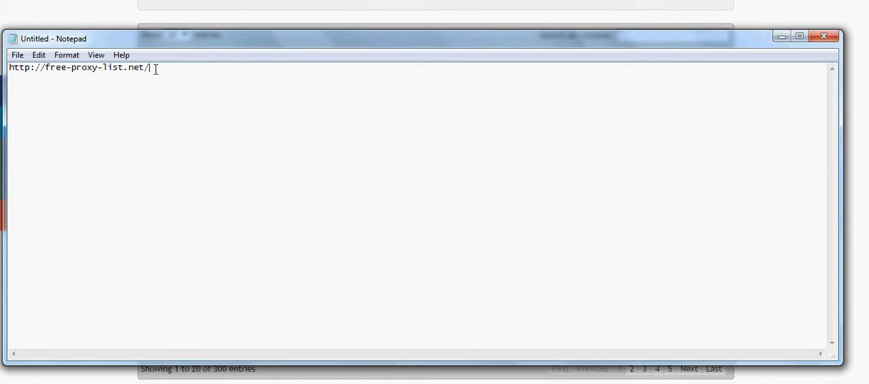
pyautogui.rightClick(78, 67)
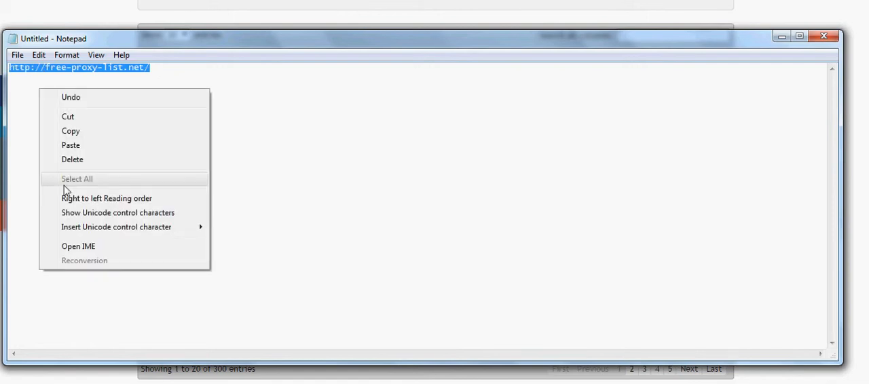
pyautogui.click(70, 145)
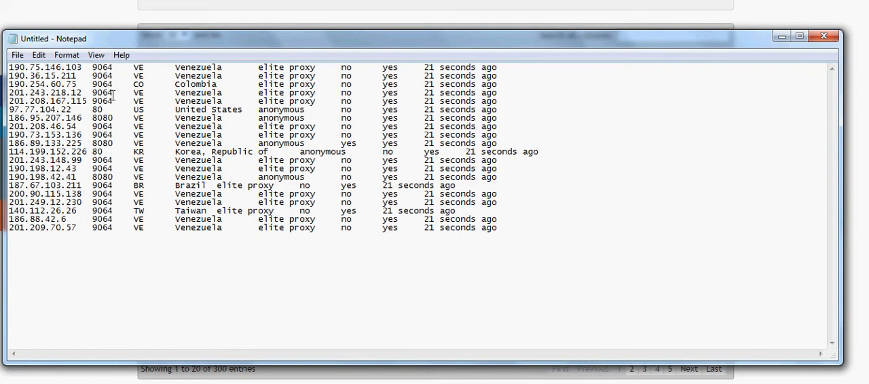
pyautogui.click(17, 55)
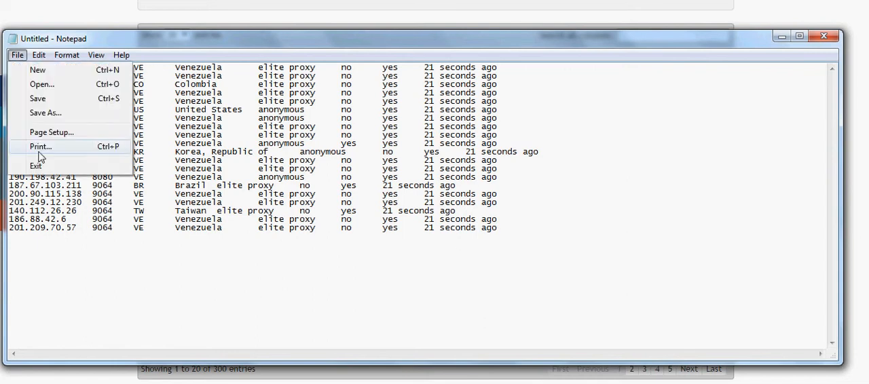
pyautogui.click(45, 113)
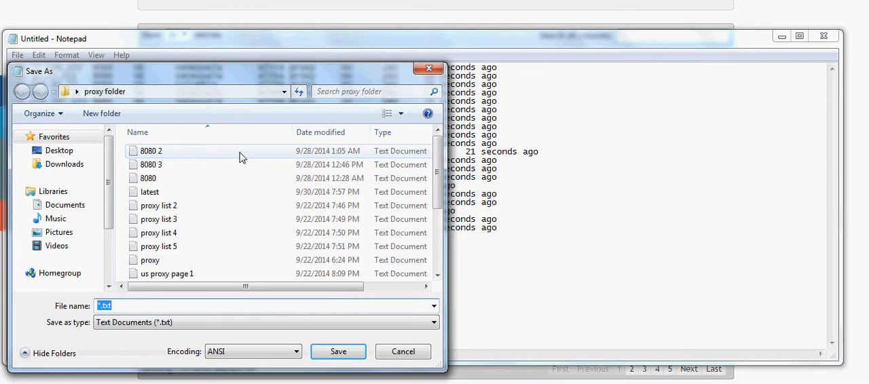
pyautogui.moveTo(428, 69)
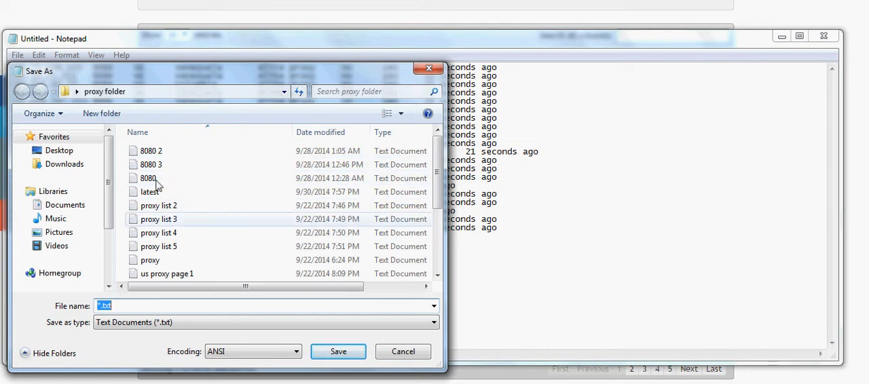
pyautogui.moveTo(188, 206)
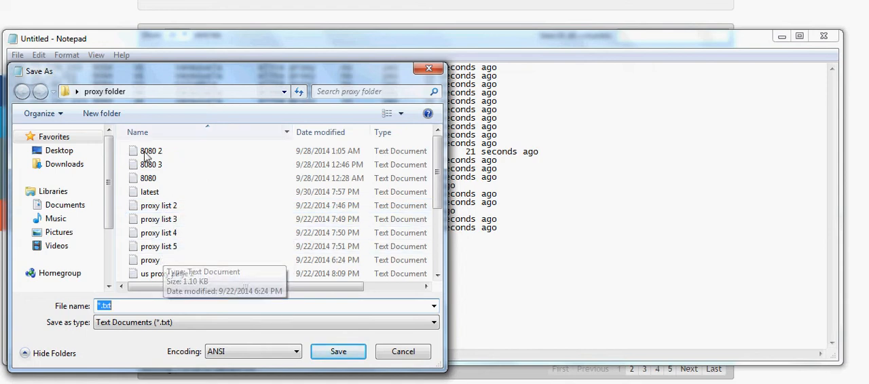
pyautogui.moveTo(400, 91)
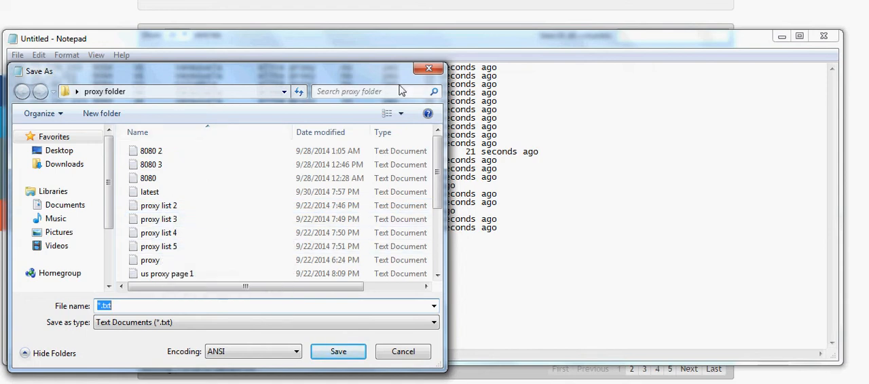
pyautogui.moveTo(429, 69)
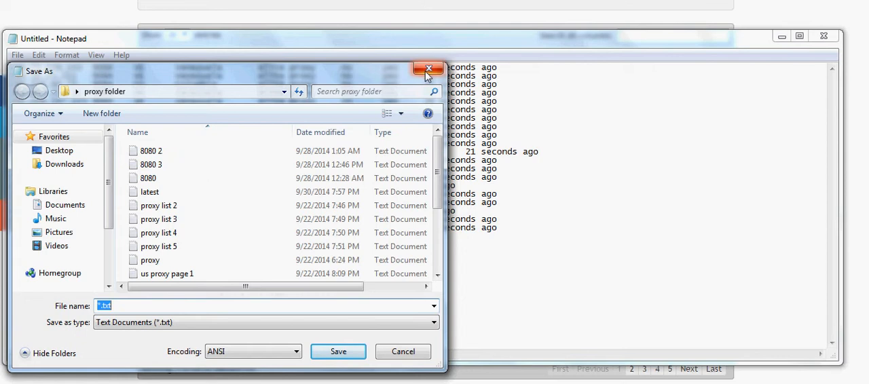
pyautogui.moveTo(428, 69)
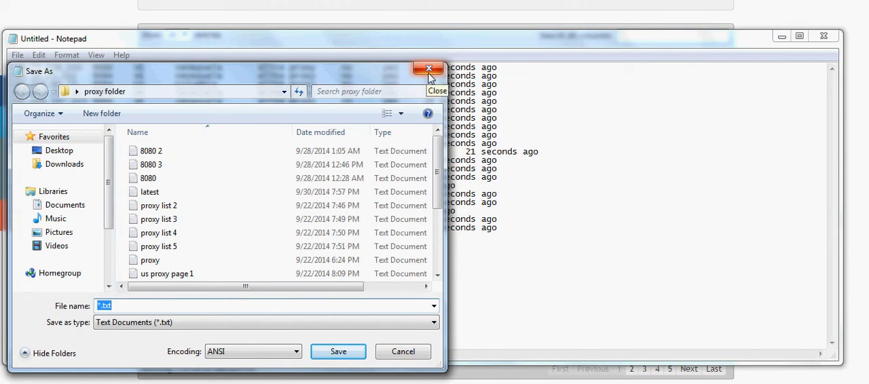
pyautogui.click(428, 68)
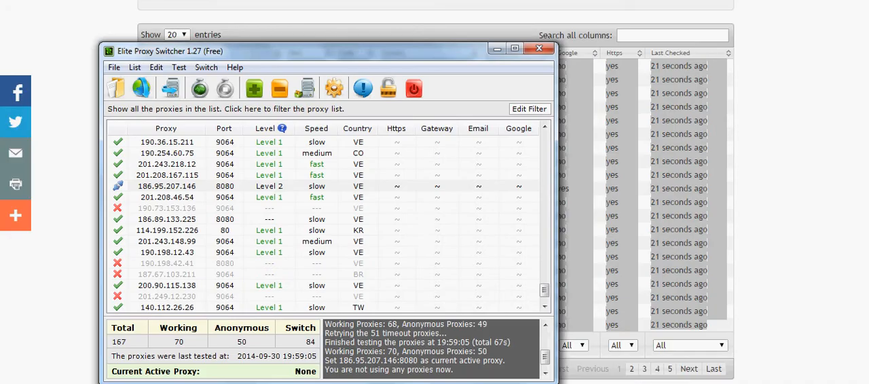
pyautogui.moveTo(336, 124)
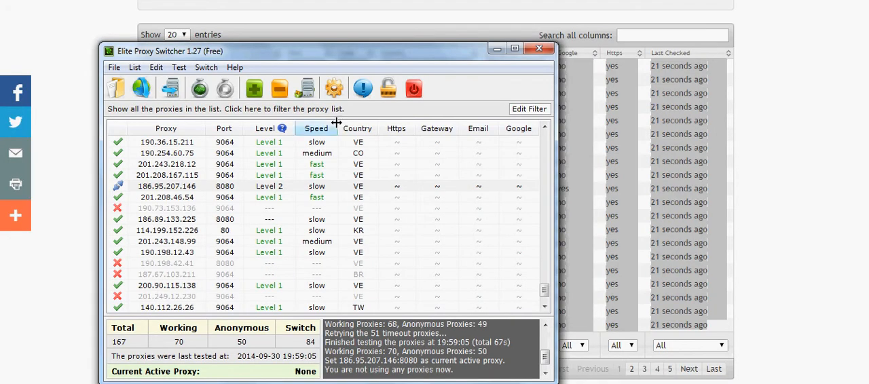
pyautogui.moveTo(116, 88)
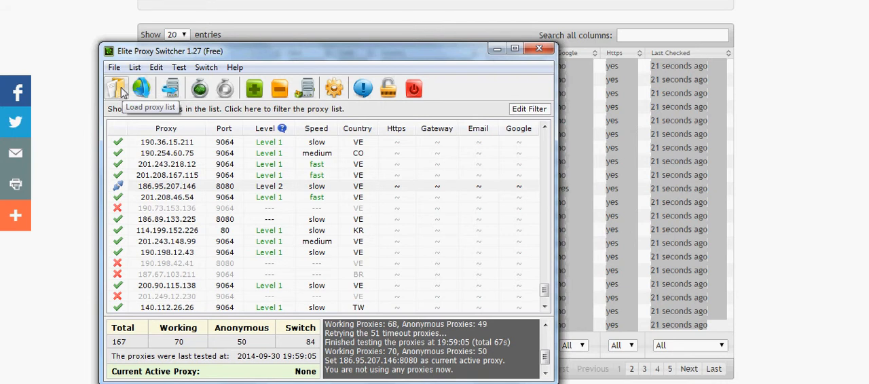
# Load the 'latest' proxy file into Elite Proxy Switcher, bringing the list to 187.
pyautogui.click(116, 88)
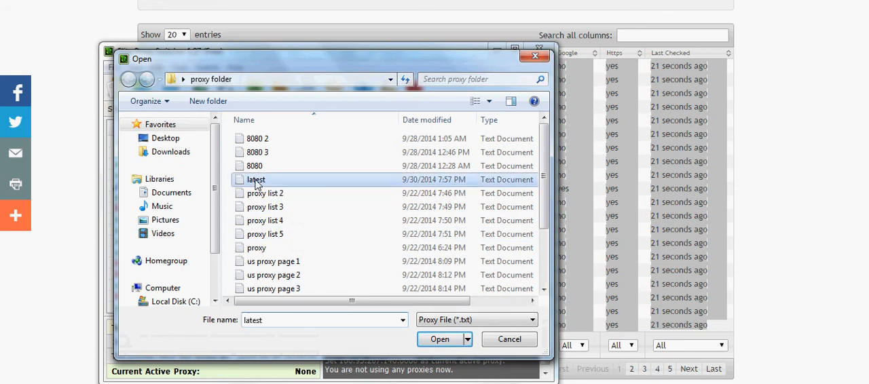
pyautogui.click(439, 339)
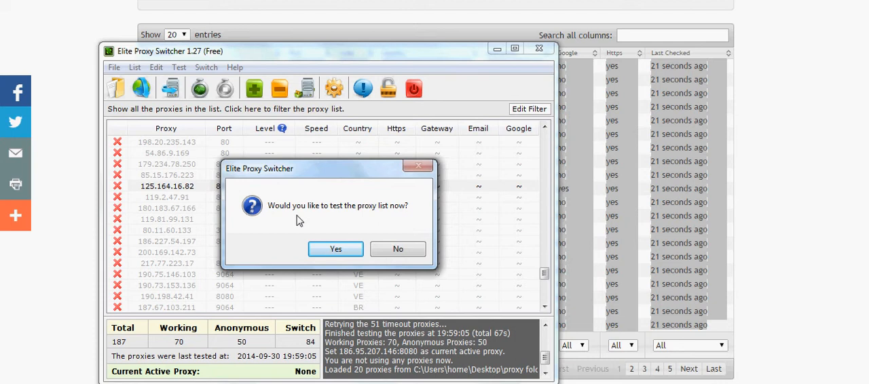
pyautogui.moveTo(336, 249)
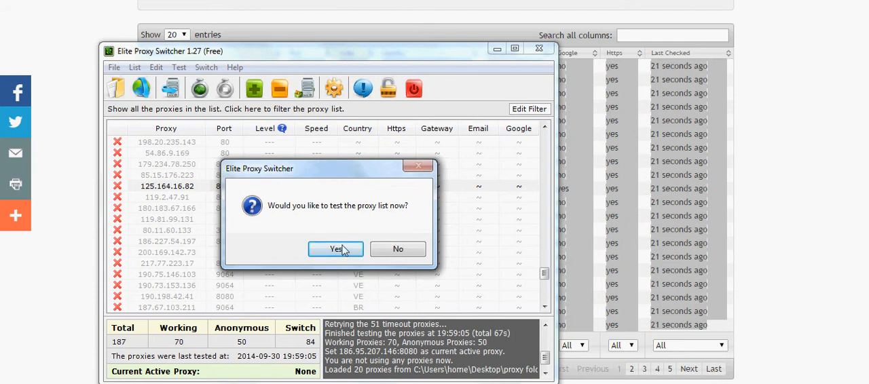
# Confirm testing the 167-proxy list and let it finish, finding 69 working proxies.
pyautogui.click(335, 249)
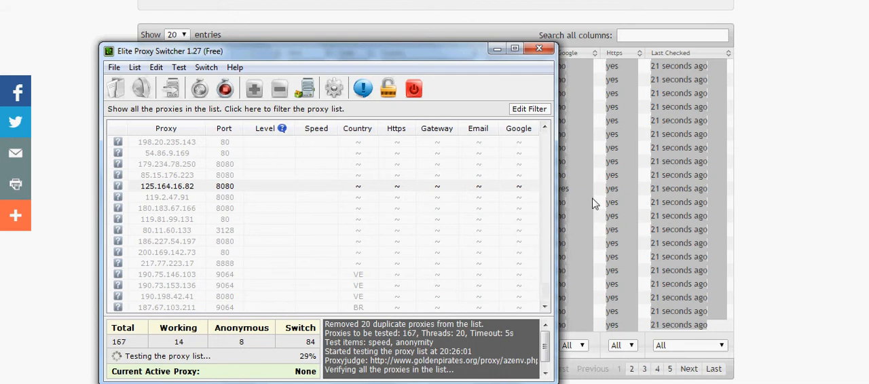
pyautogui.moveTo(529, 203)
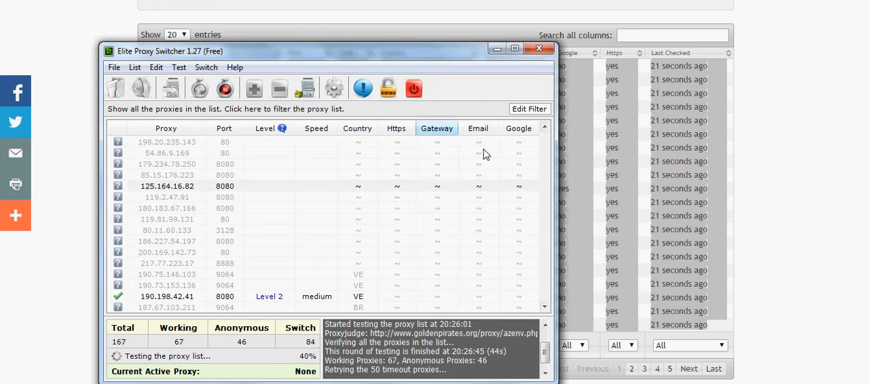
pyautogui.moveTo(438, 197)
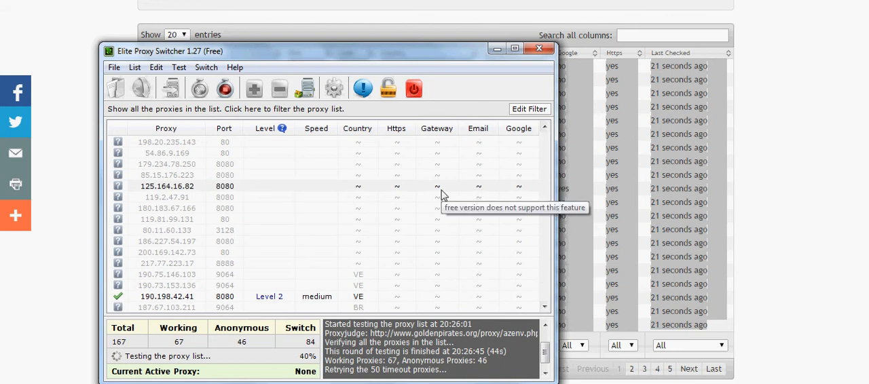
pyautogui.moveTo(475, 188)
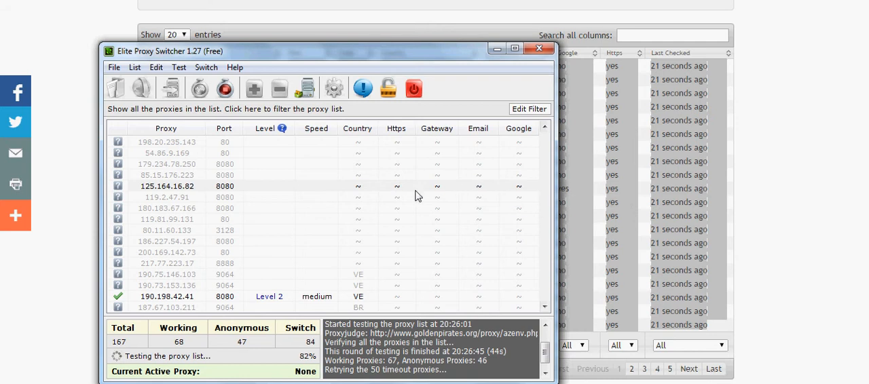
pyautogui.moveTo(418, 196)
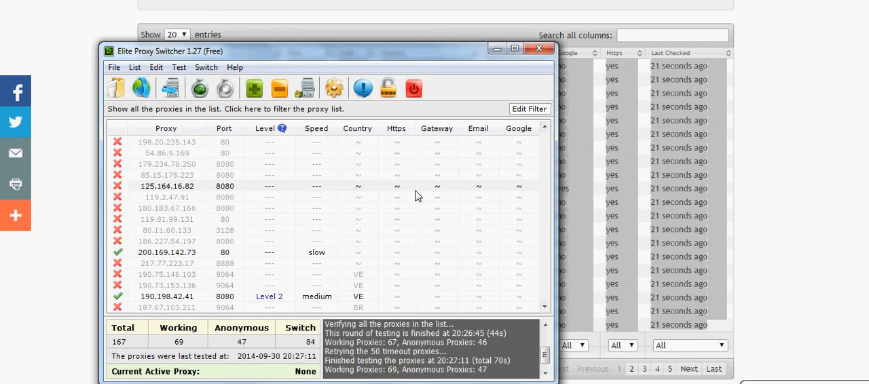
pyautogui.moveTo(265, 201)
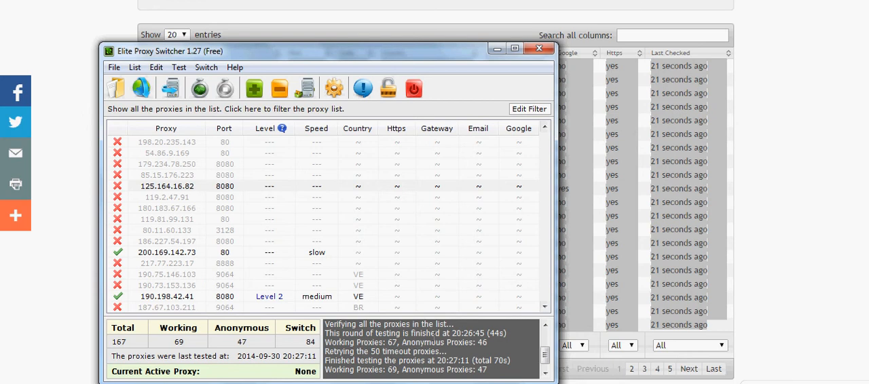
pyautogui.click(166, 218)
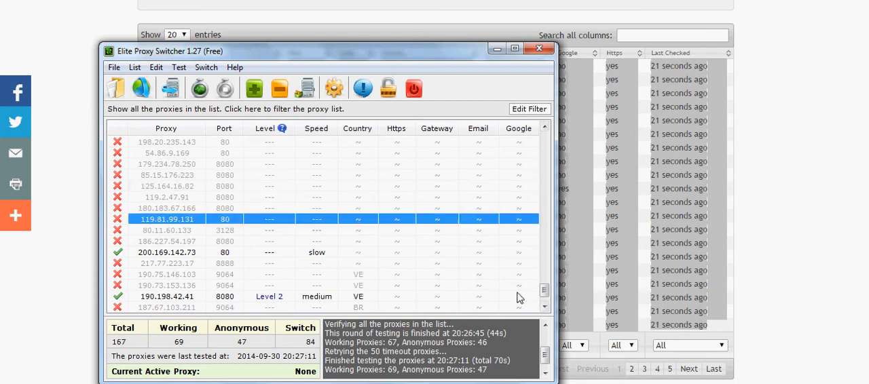
pyautogui.scroll(-3)
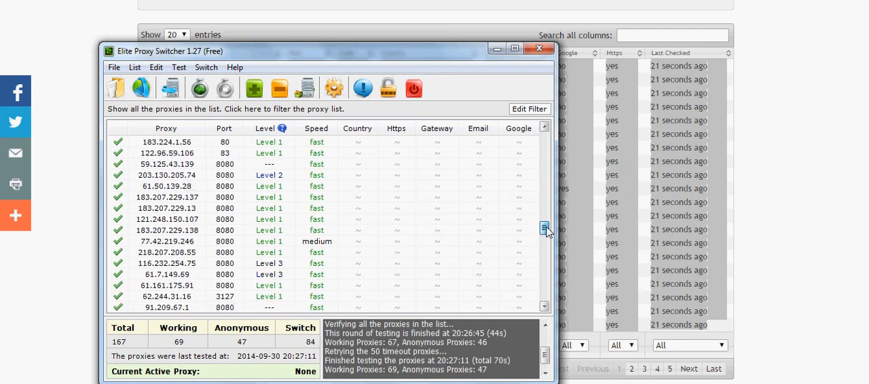
pyautogui.click(543, 227)
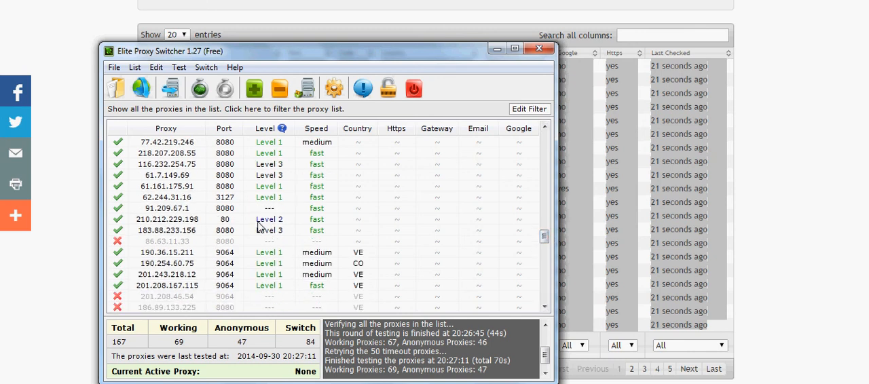
pyautogui.click(166, 218)
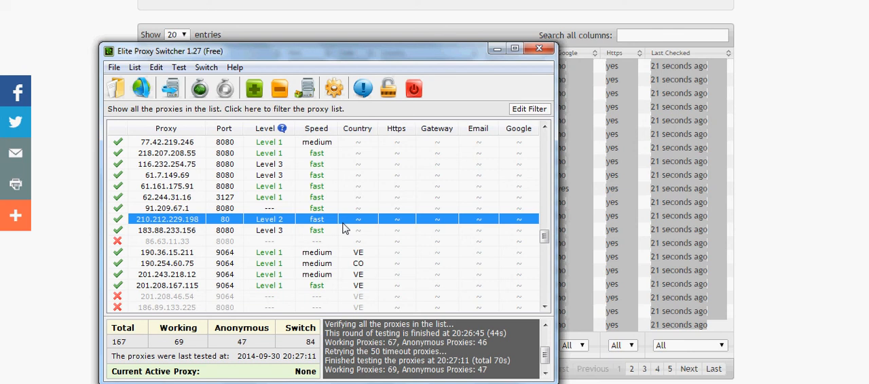
pyautogui.scroll(-3)
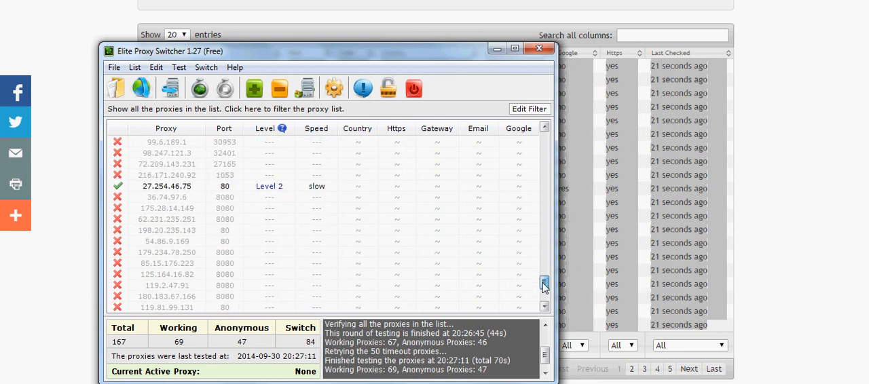
pyautogui.scroll(-3)
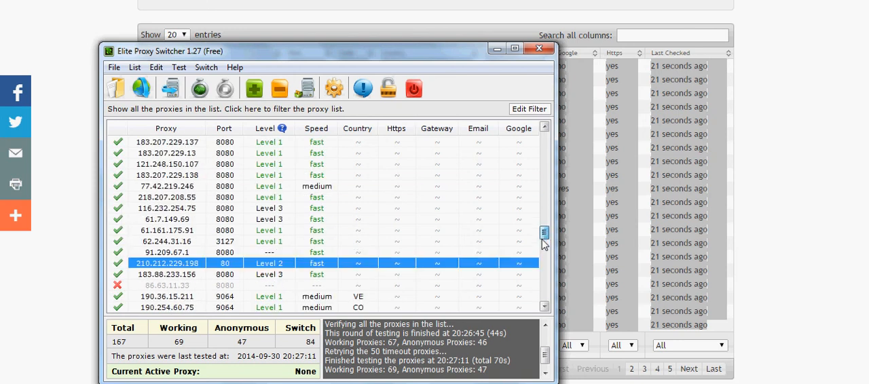
pyautogui.scroll(3)
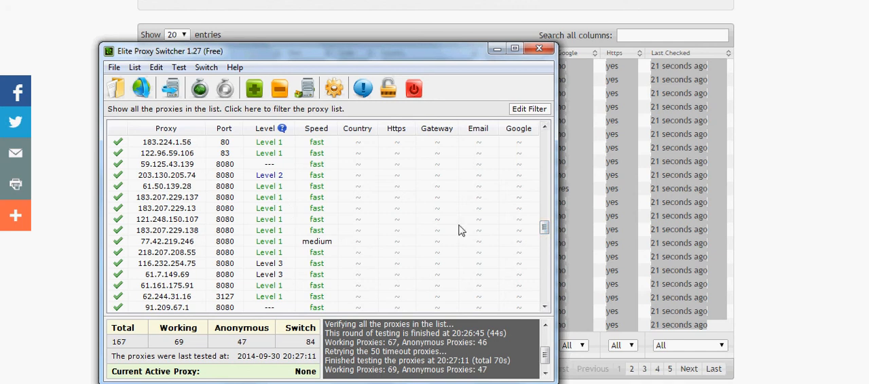
pyautogui.scroll(3)
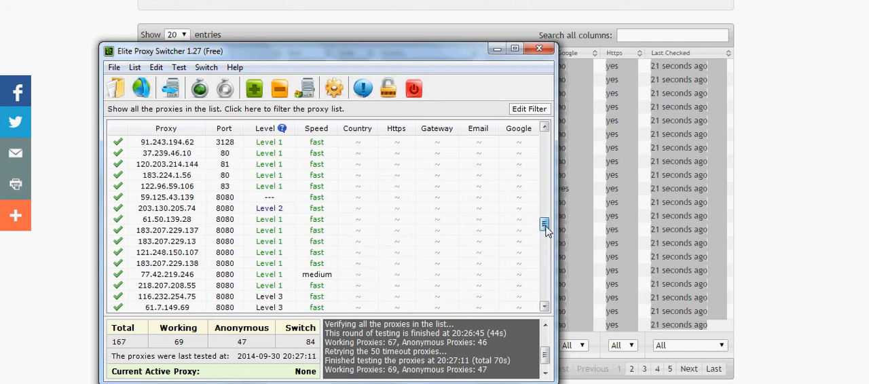
pyautogui.scroll(3)
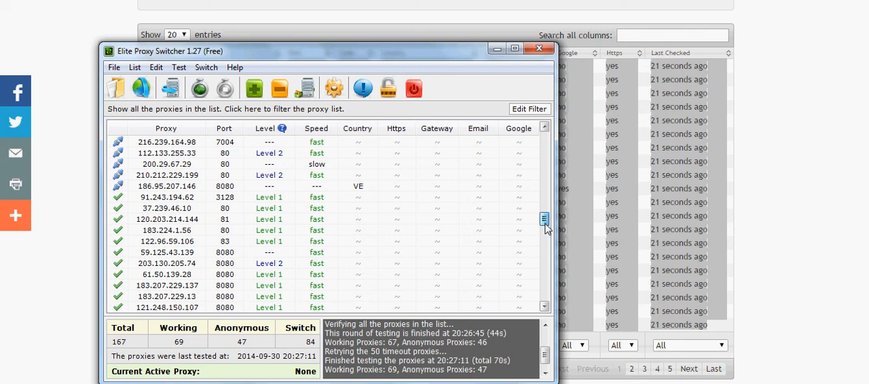
pyautogui.scroll(-3)
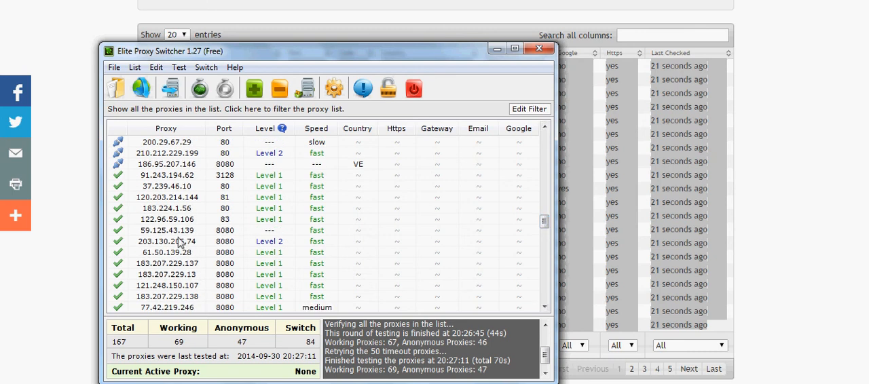
pyautogui.moveTo(528, 221)
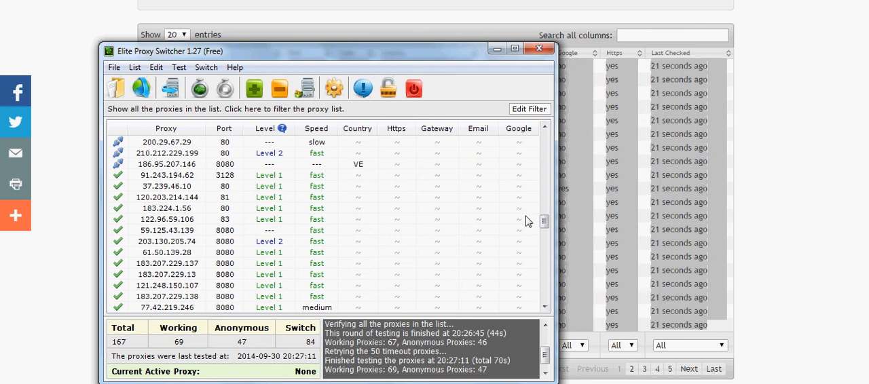
pyautogui.scroll(-3)
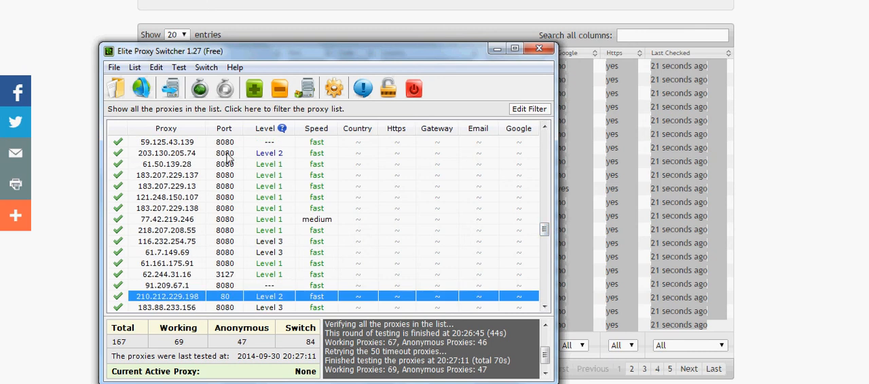
# Double-click the Level 2 proxy 203.130.205.74:8080 to make it active.
pyautogui.doubleClick(167, 153)
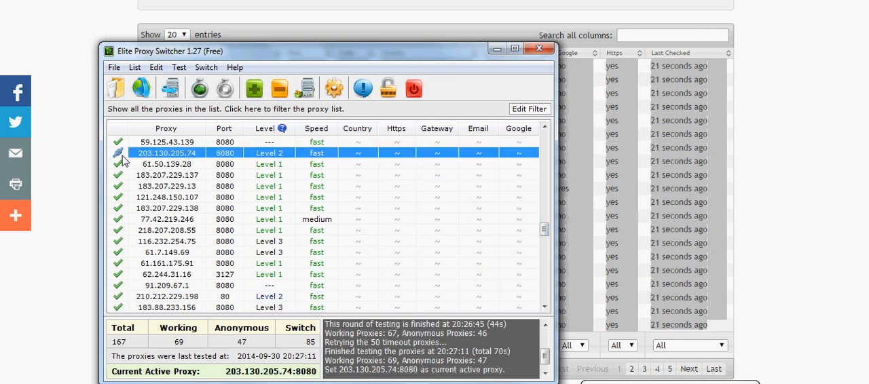
pyautogui.moveTo(207, 161)
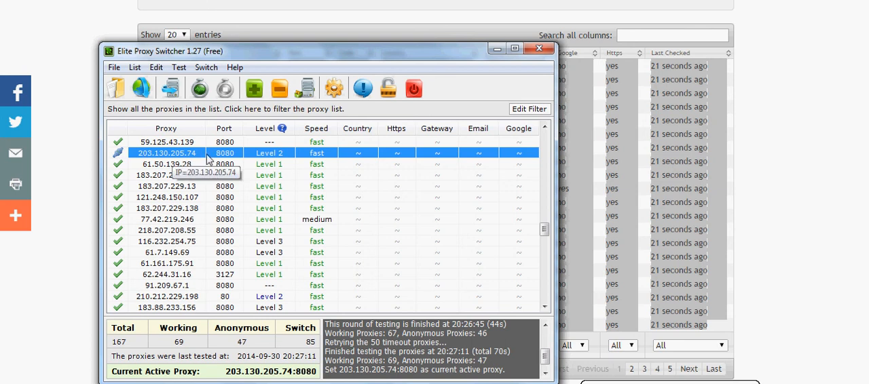
pyautogui.moveTo(209, 160)
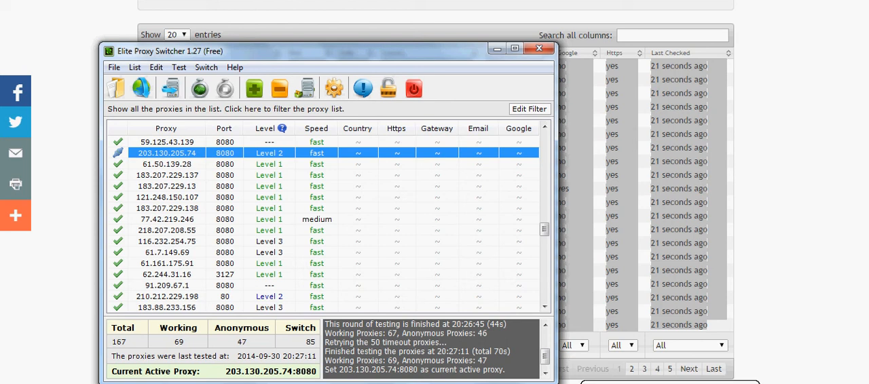
pyautogui.moveTo(332, 321)
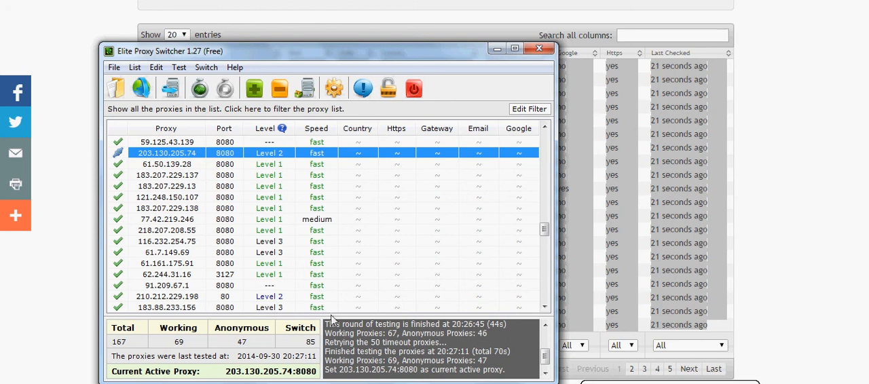
pyautogui.moveTo(153, 154)
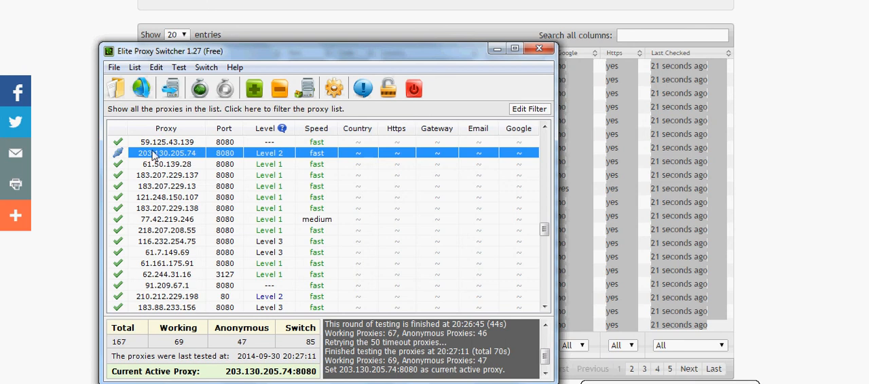
# Show the 'What's Proxy Level?' popup explaining proxy Levels 1, 2 and 3.
pyautogui.click(287, 128)
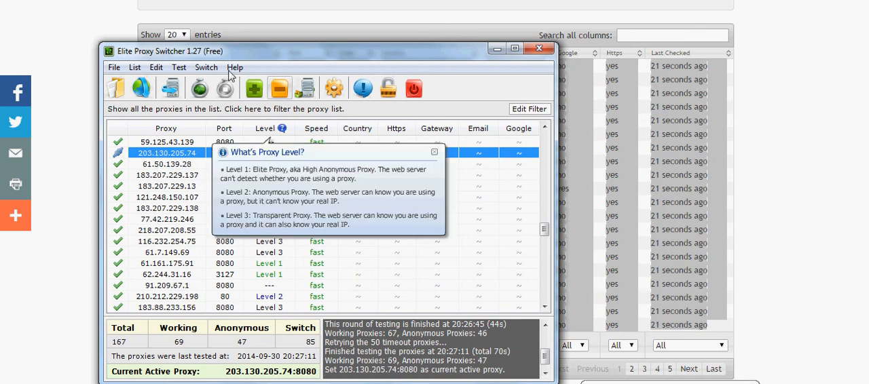
pyautogui.moveTo(249, 70)
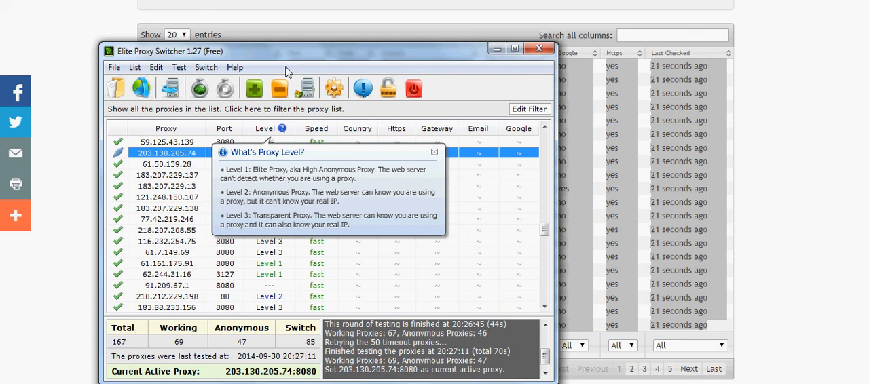
pyautogui.moveTo(346, 112)
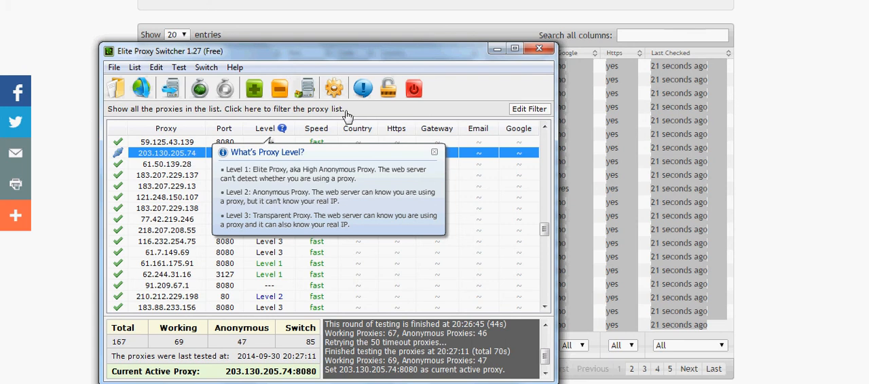